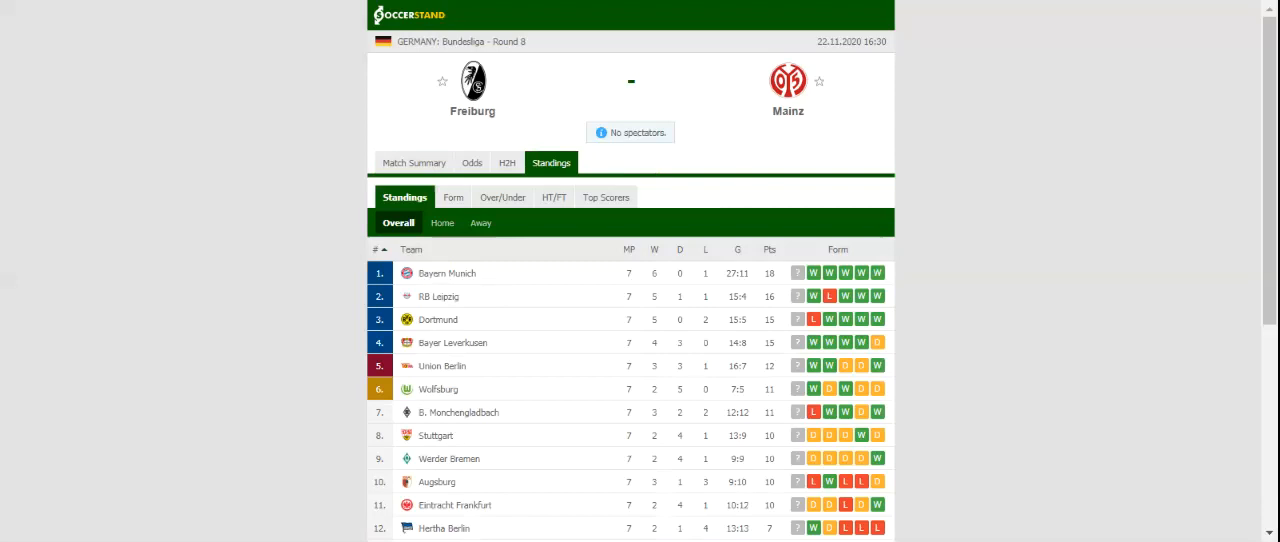
# - Open the H2H tab to list Freiburg's and Mainz's last five results
pyautogui.click(516, 162)
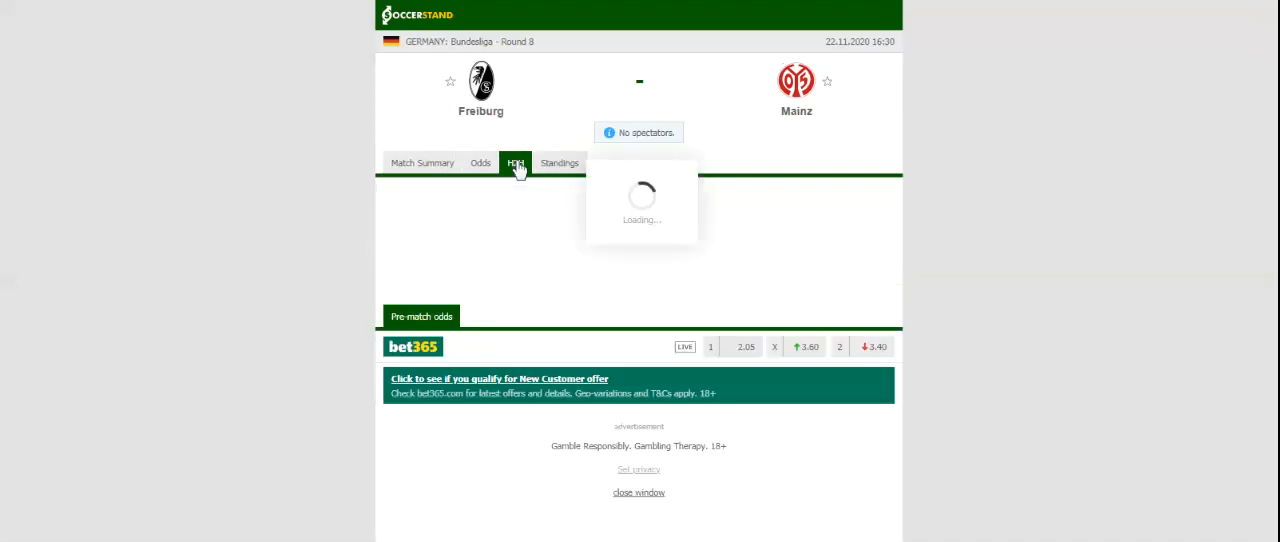
pyautogui.click(516, 162)
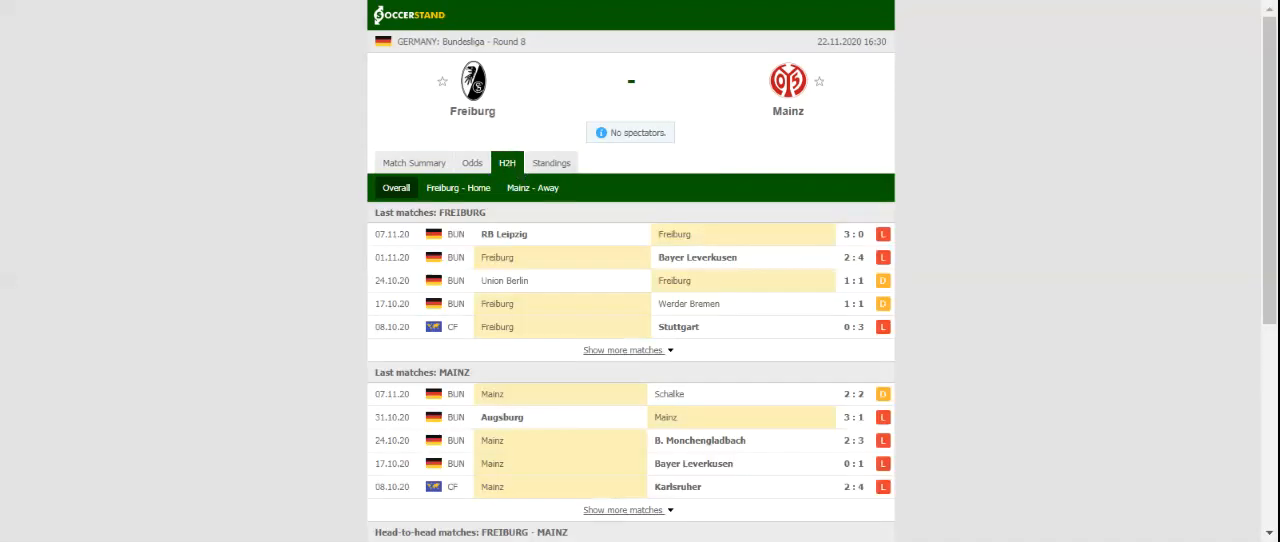